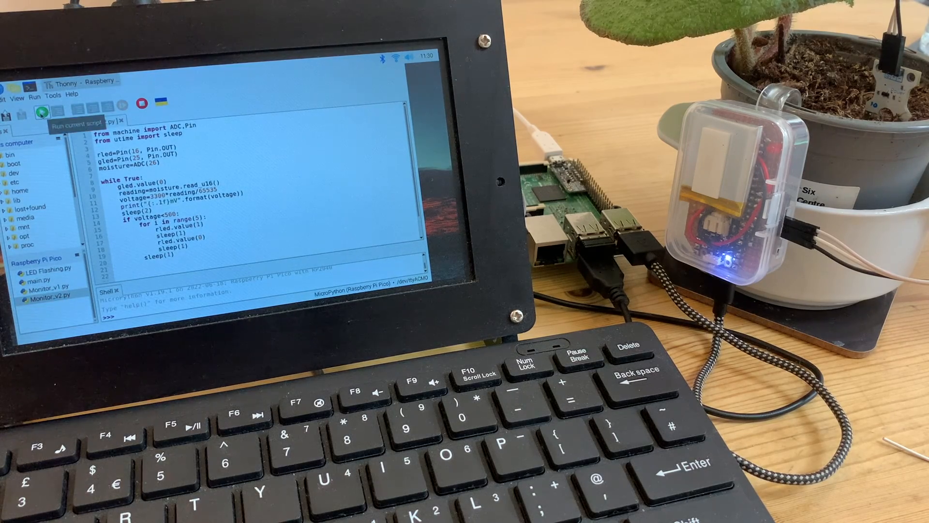
# Step: Run the moisture monitor, shorten the red LED blink delays to 0.5 s, and run it again
pyautogui.click(42, 110)
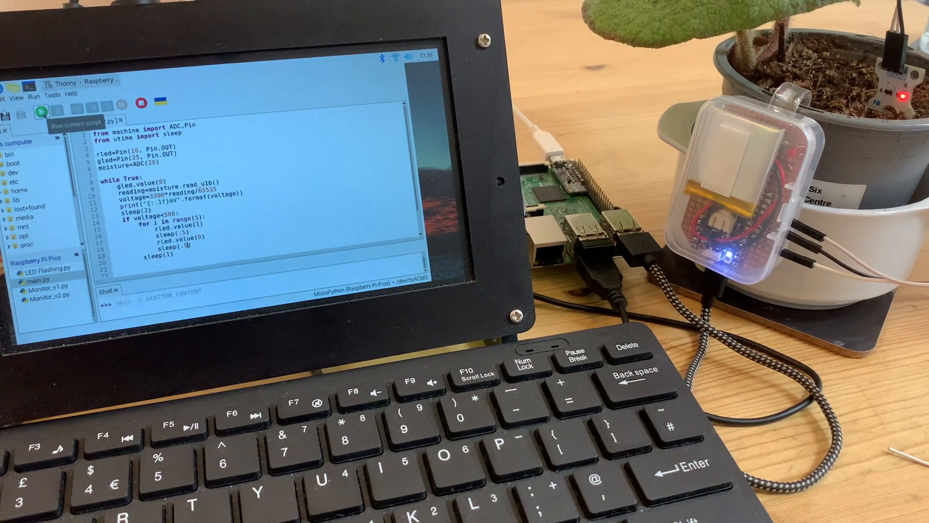
pyautogui.click(40, 108)
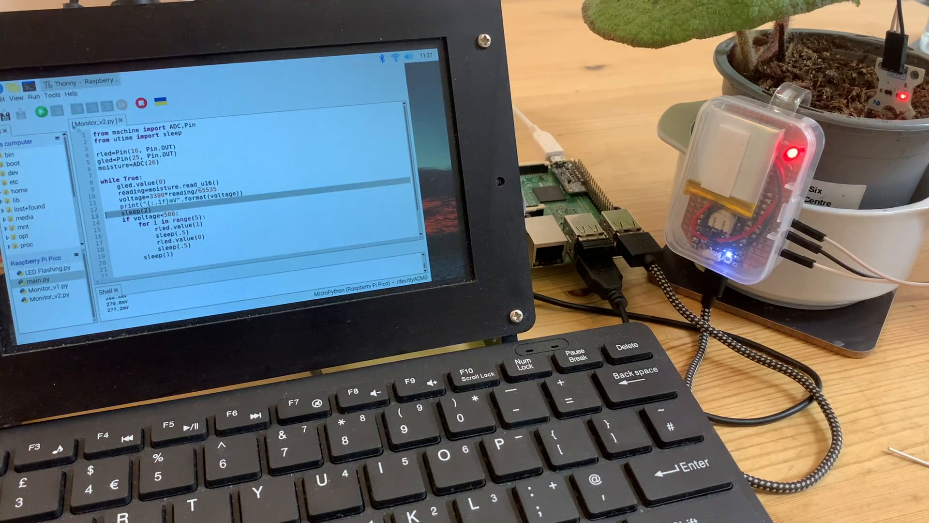
# Step: Remove the sleep(2) after the voltage printout and run the script without it
pyautogui.click(5, 95)
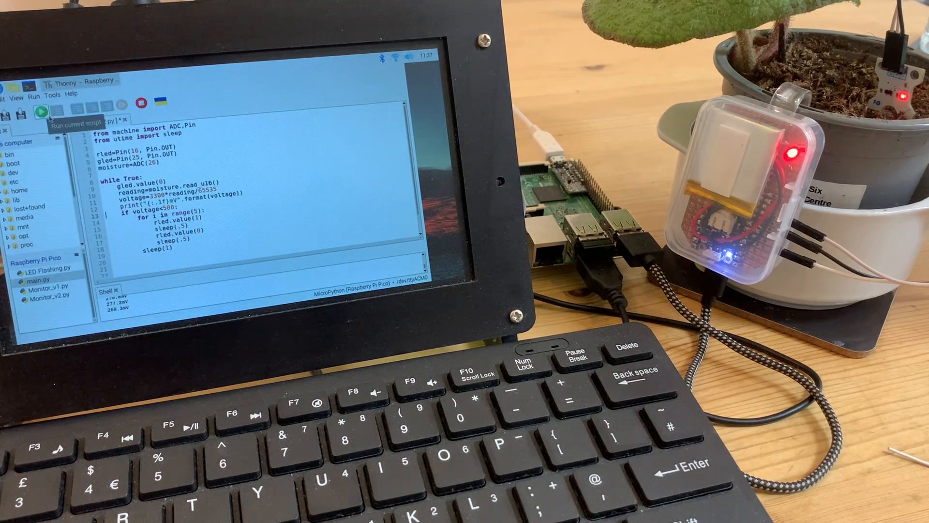
pyautogui.click(39, 109)
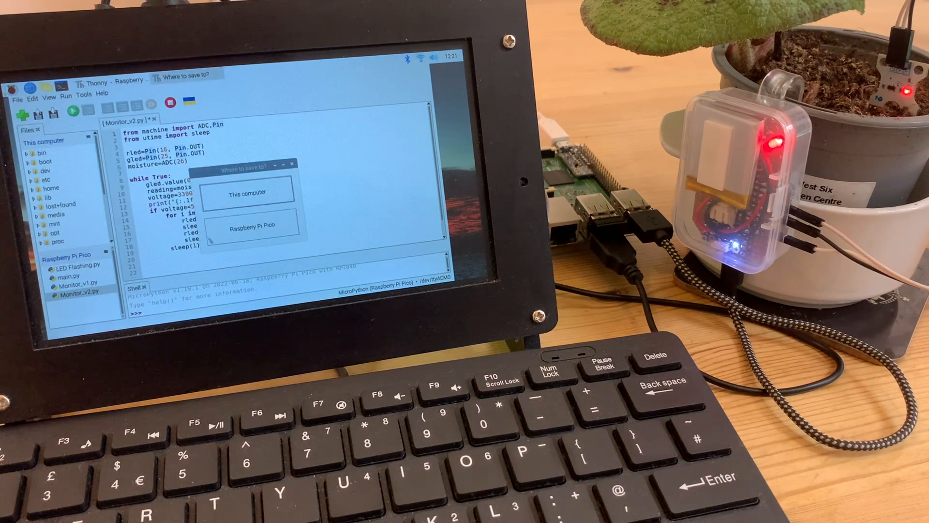
# Step: Save the script onto the Raspberry Pi Pico as Monitor_v3.py and position the cursor at the imports
pyautogui.click(254, 229)
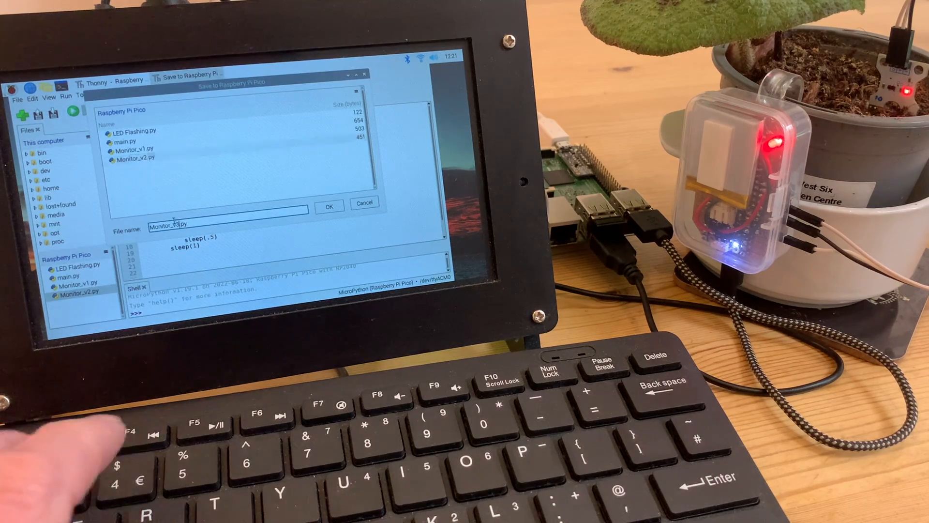
pyautogui.click(329, 206)
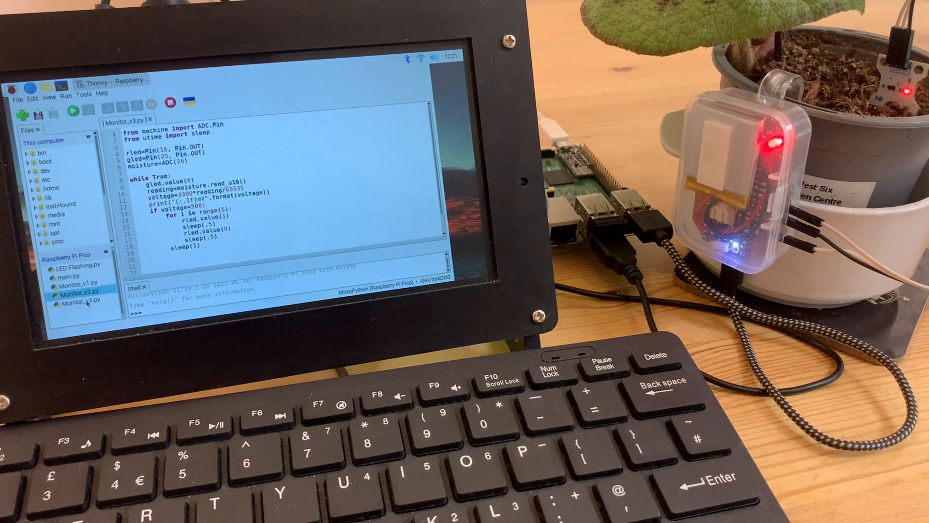
pyautogui.click(78, 304)
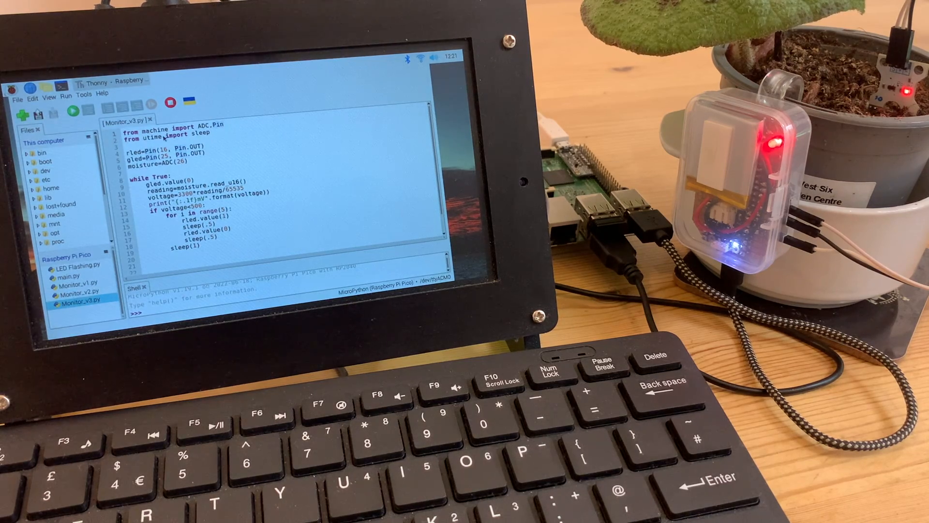
pyautogui.doubleClick(160, 125)
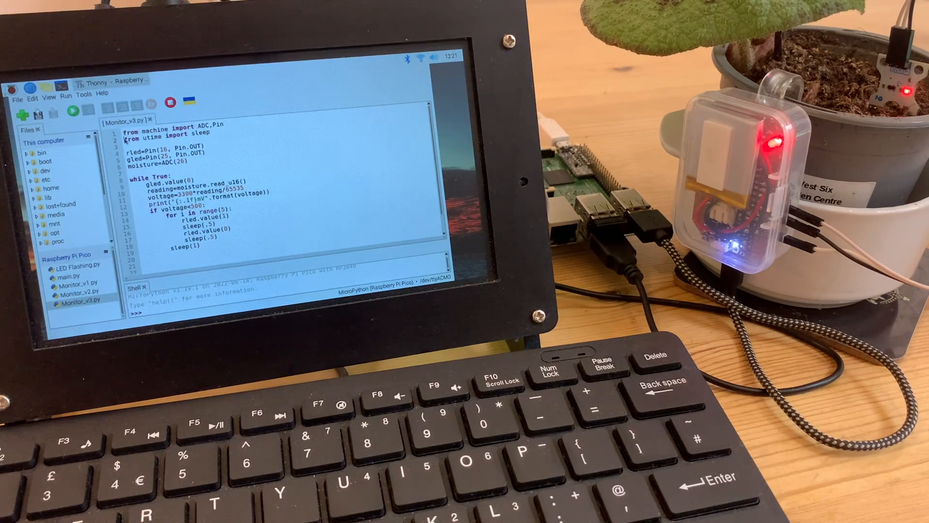
# Step: Add 'from machine import deepsleep' as the second import line
pyautogui.write('from machine import')
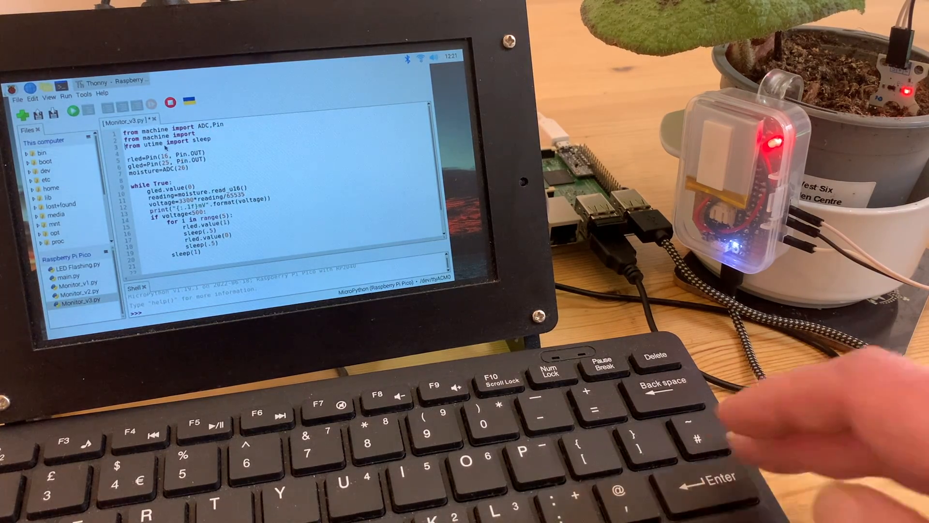
pyautogui.write('deep')
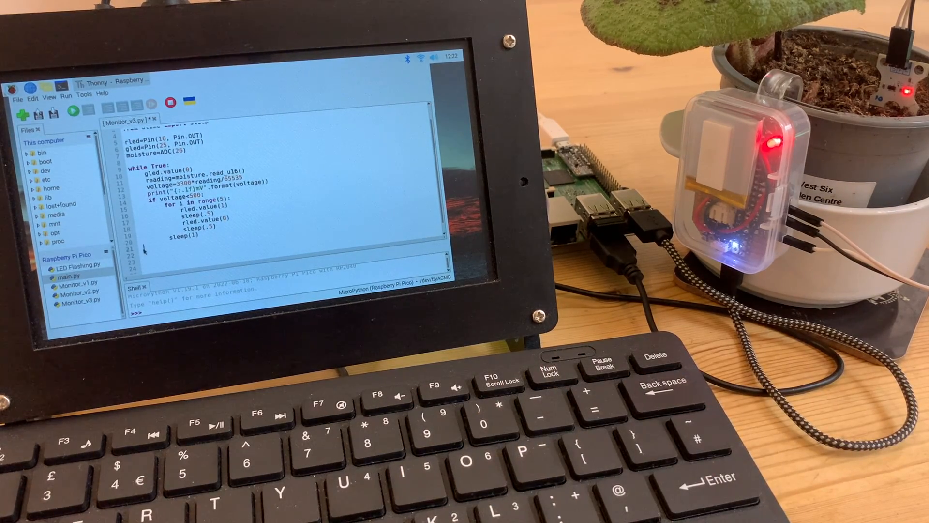
# Step: End the script with print("I'm going to sleep now") followed by deepsleep(600)
pyautogui.write('print("I\'m going to sleep now")')
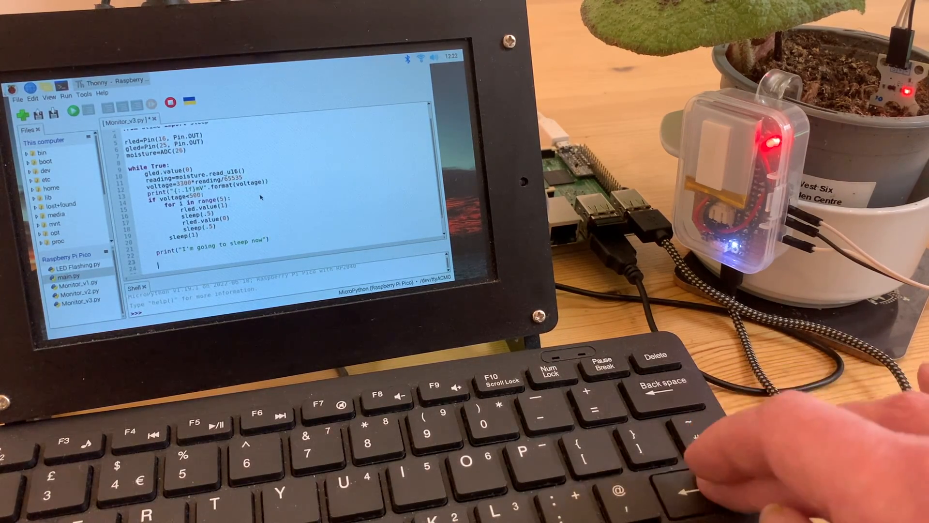
pyautogui.write('d')
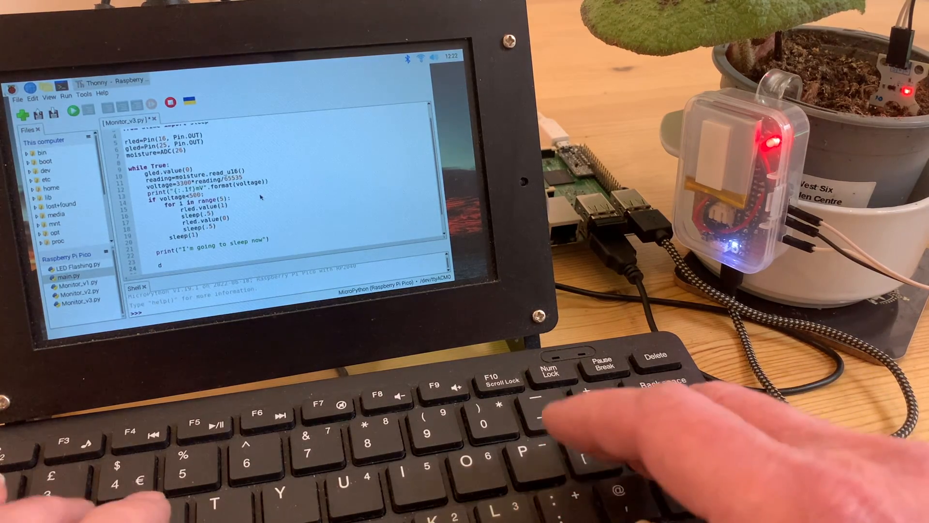
pyautogui.write('deeps')
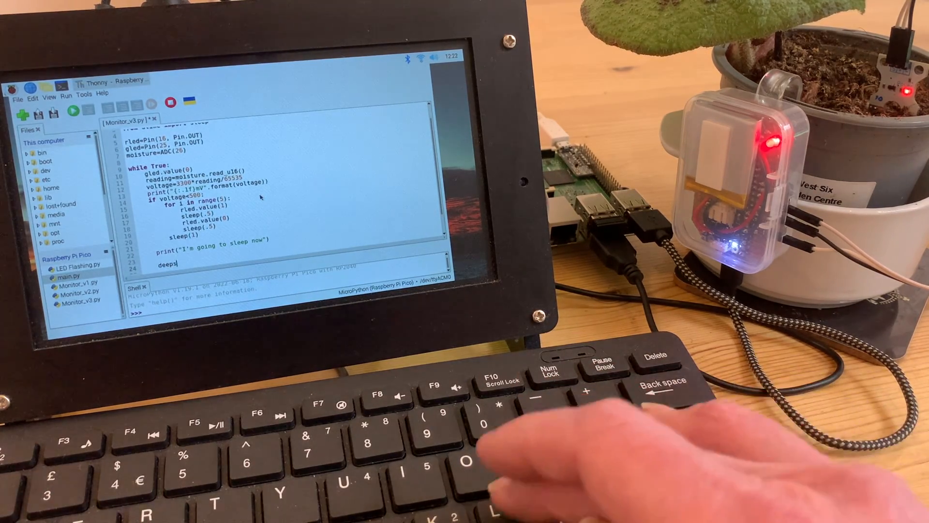
pyautogui.write('leep')
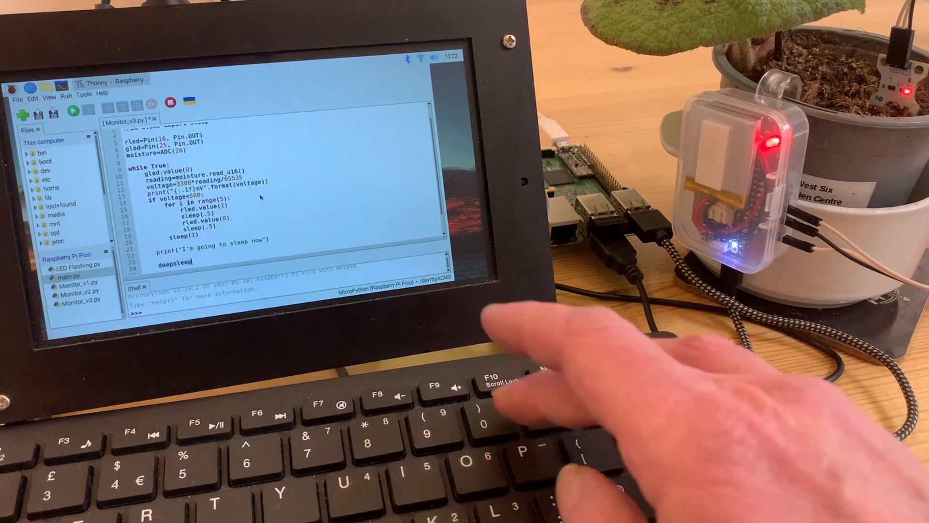
pyautogui.write('(')
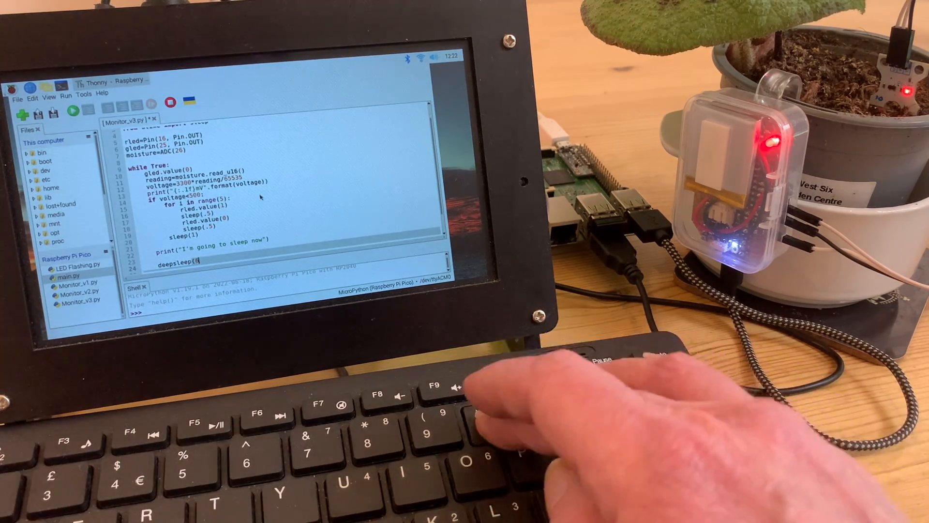
pyautogui.write('600)')
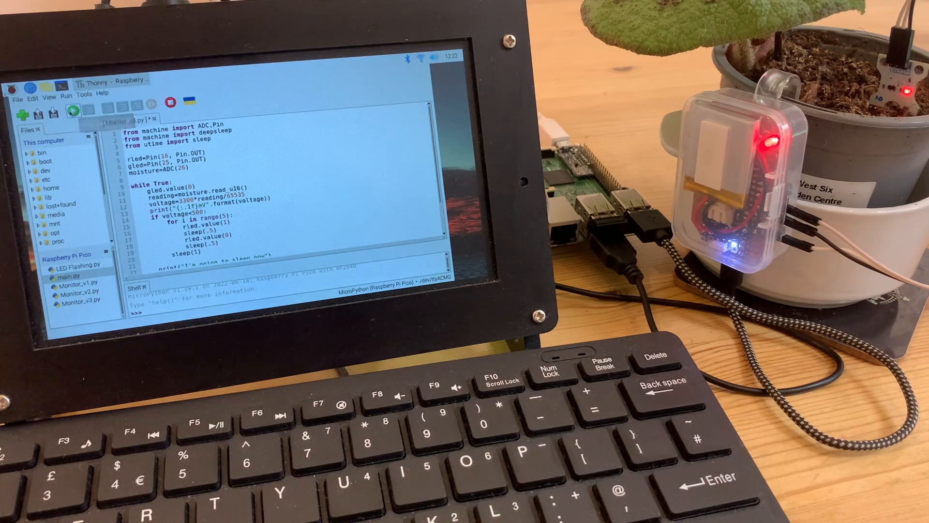
# Step: Change the loop's first LED line from gled.value(0) to gled.value(1)
pyautogui.click(73, 110)
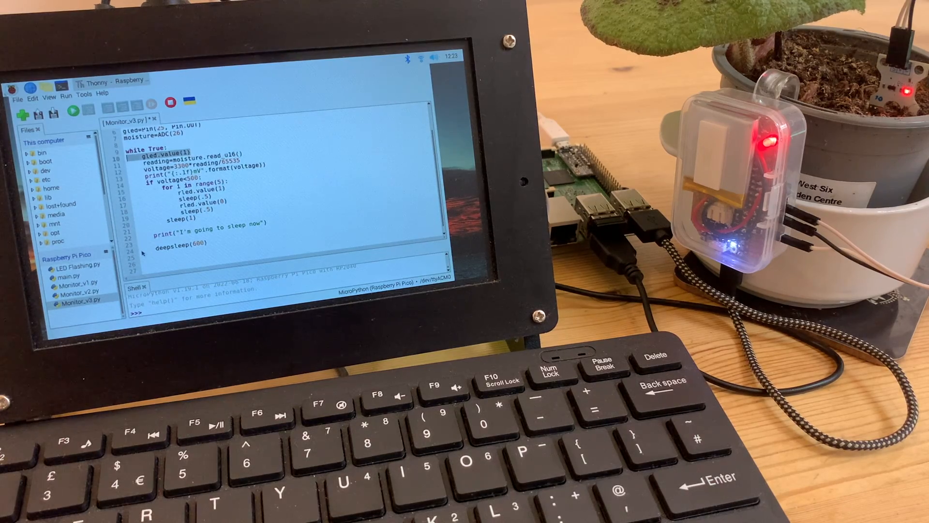
# Step: Power the sensor pin on at the top of the loop and start the matching sensor.value(0) after the LED turns off
pyautogui.write('gled.value(1)')
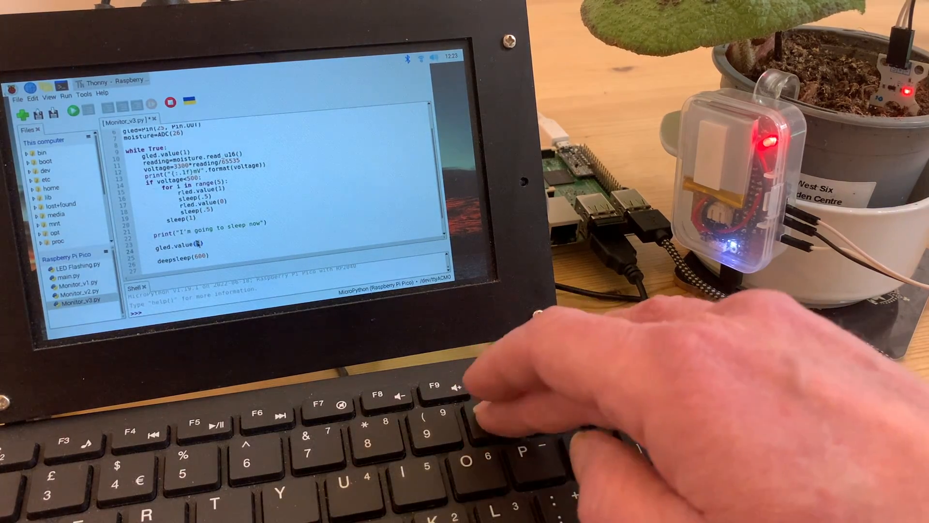
pyautogui.click(72, 113)
pyautogui.write('sensor=Pin(22, Pin.OUT)')
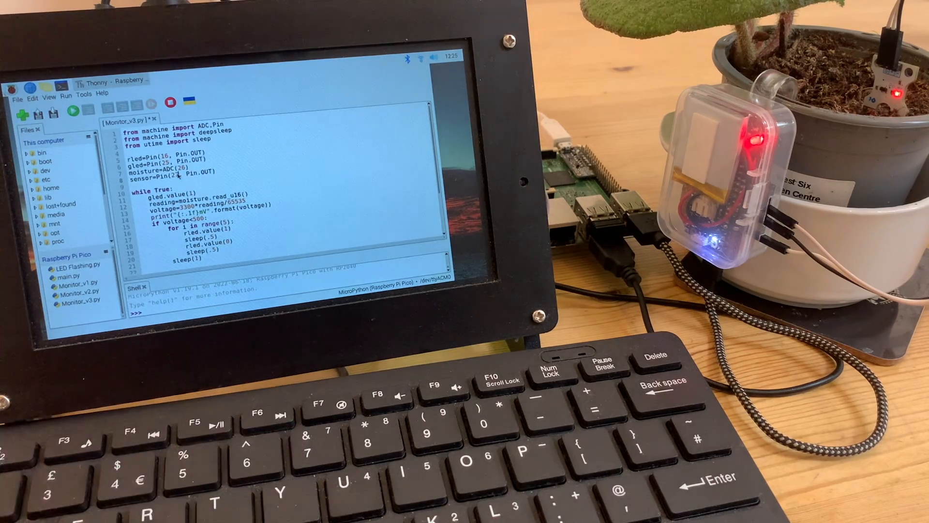
pyautogui.scroll(-3)
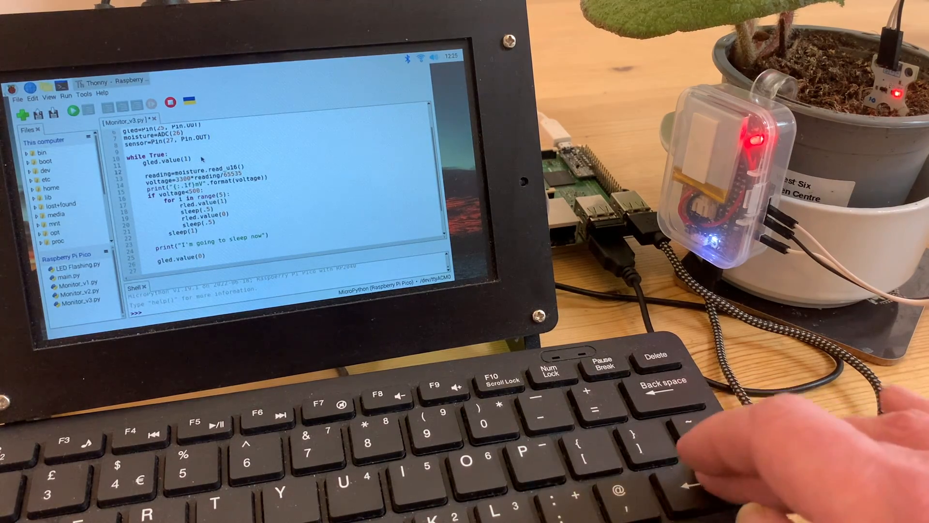
pyautogui.write('sensor.value(1')
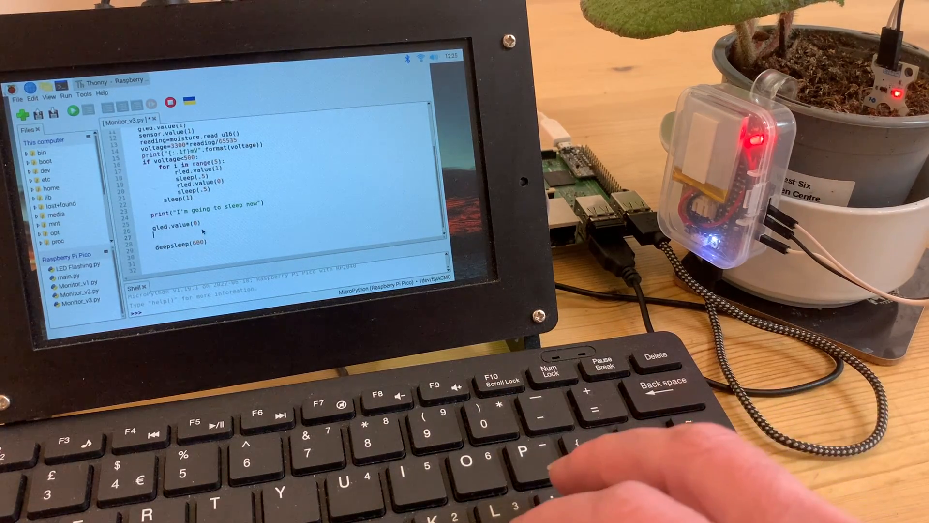
pyautogui.write('sensor')
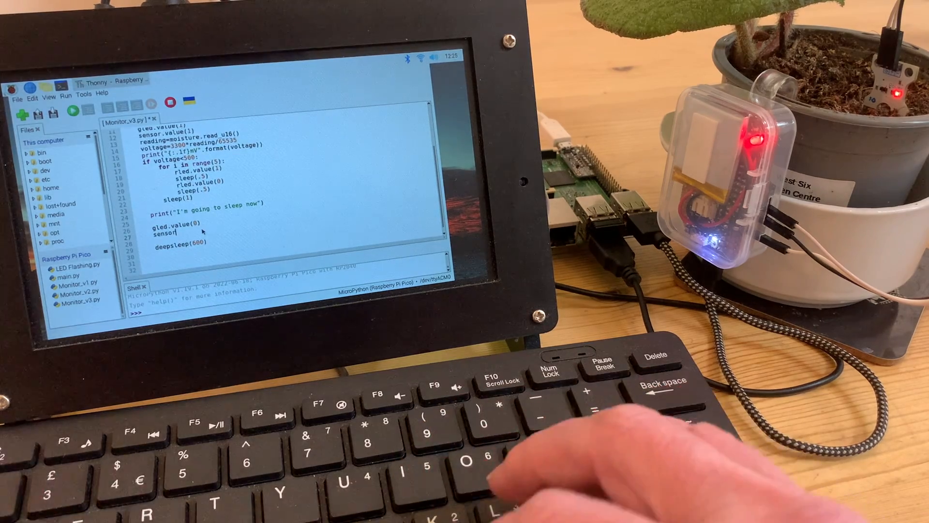
pyautogui.write('.v')
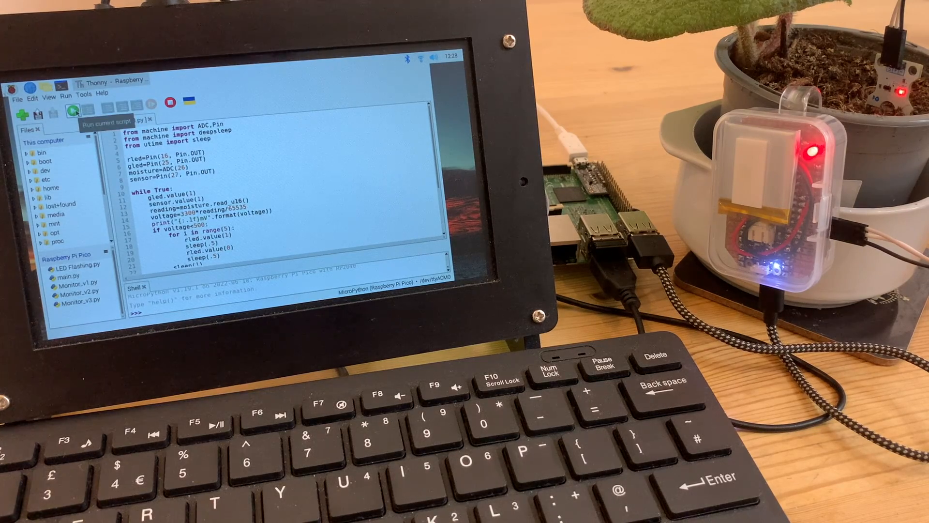
# Step: Run the script with the sensor switch-off in place before adding the if voltage>500: check
pyautogui.click(73, 111)
pyautogui.write('if voltage>500:')
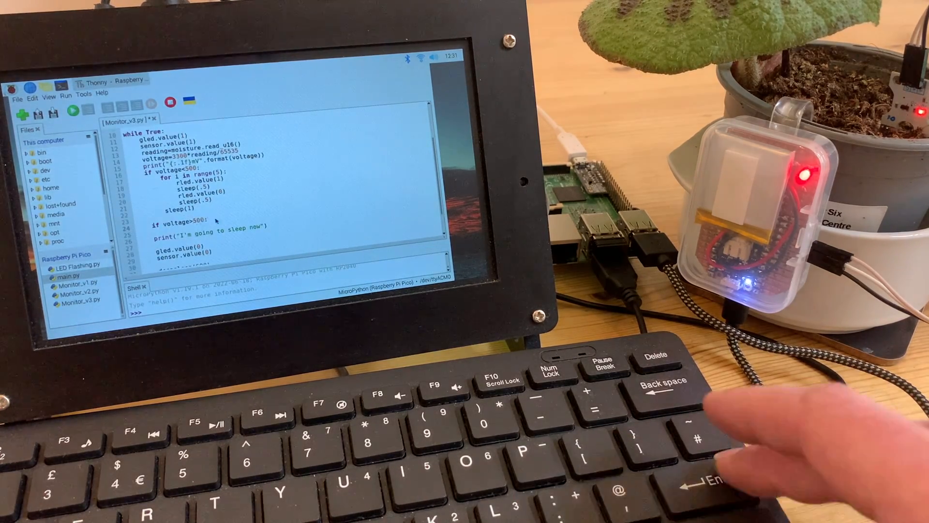
# Step: Replace the extra if line with an else: branch that just does sleep(6)
pyautogui.write('sleep(6')
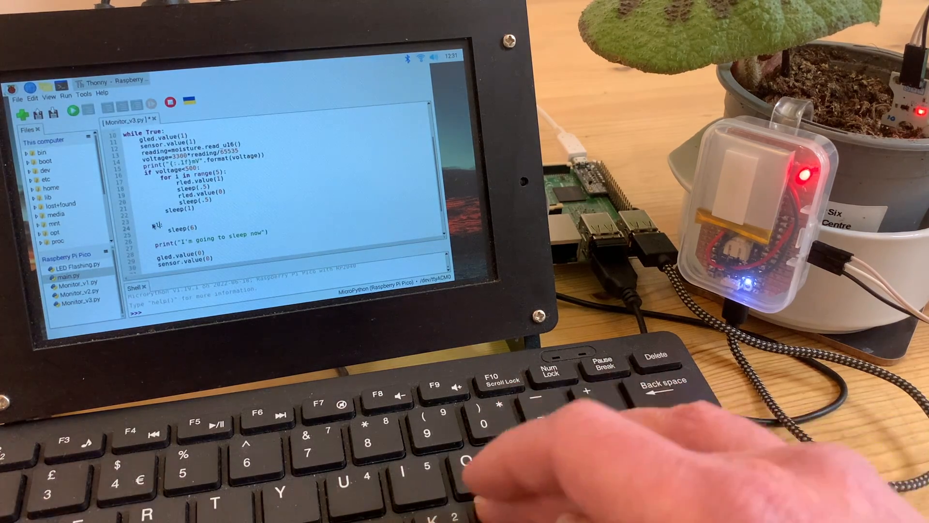
pyautogui.write('else:')
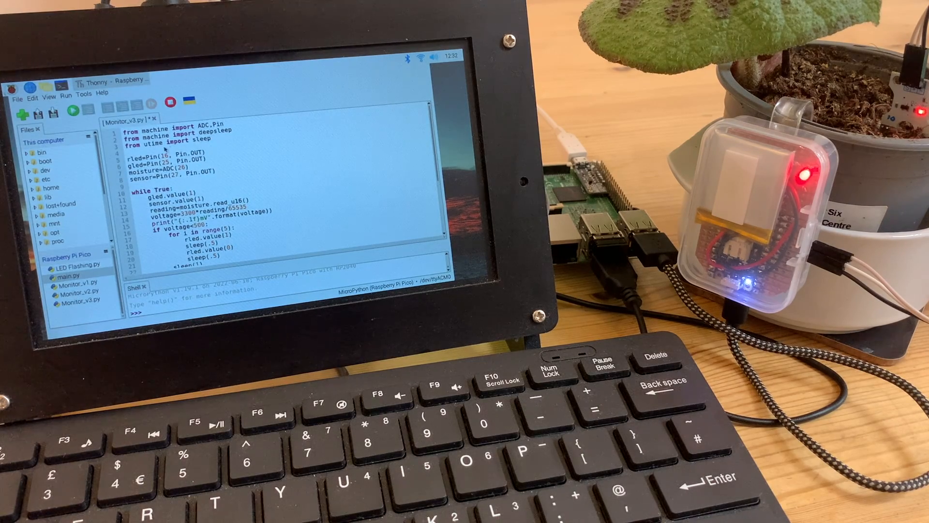
# Step: Review the code and run Monitor_v3.py with the new else branch on the Pico
pyautogui.scroll(-3)
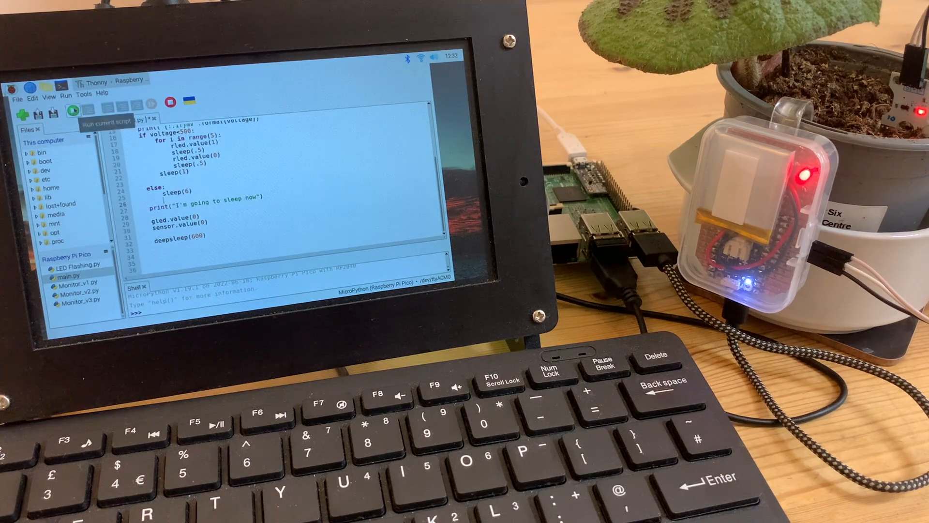
pyautogui.click(72, 111)
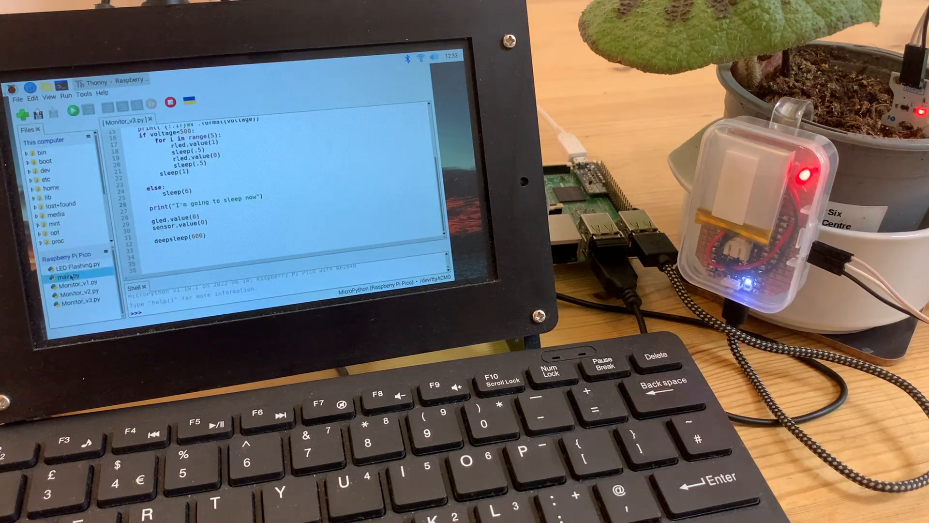
# Step: Delete the old main.py from the Raspberry Pi Pico
pyautogui.rightClick(65, 276)
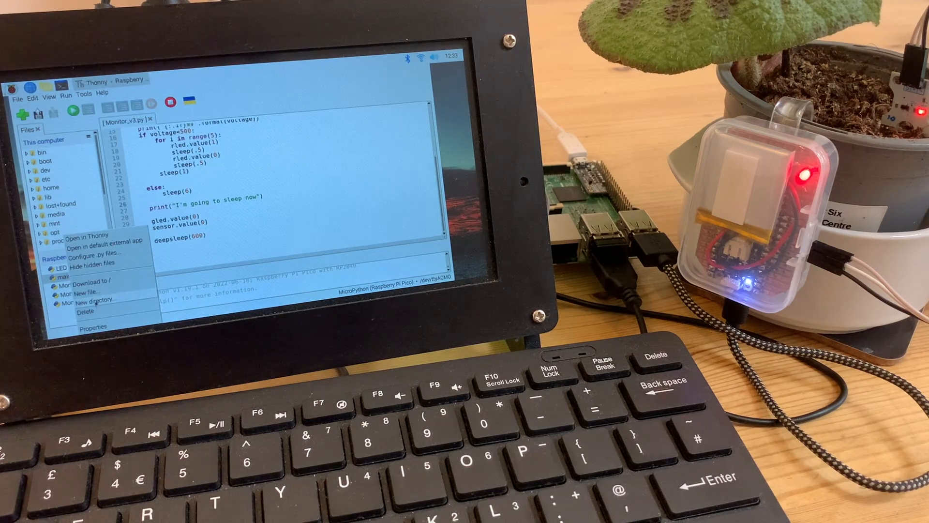
pyautogui.click(86, 310)
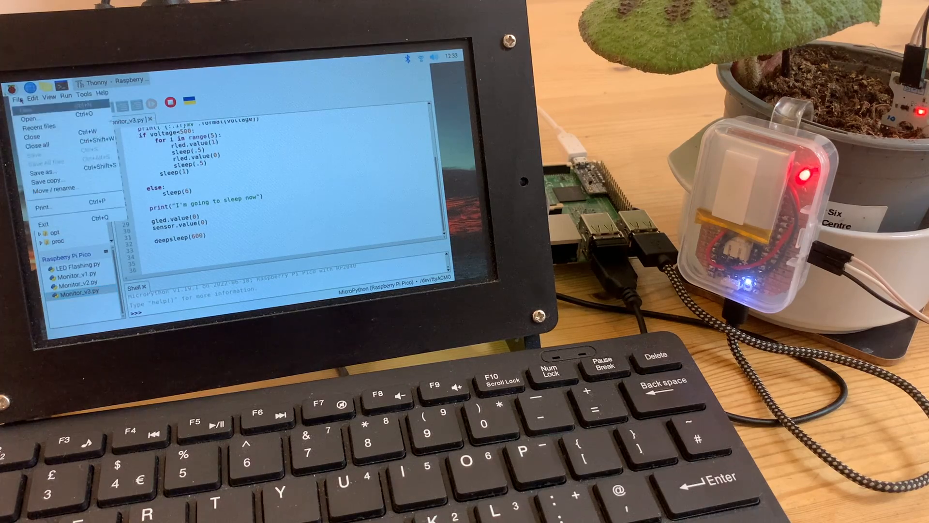
# Step: Save the script onto the Raspberry Pi Pico as main.py
pyautogui.click(39, 153)
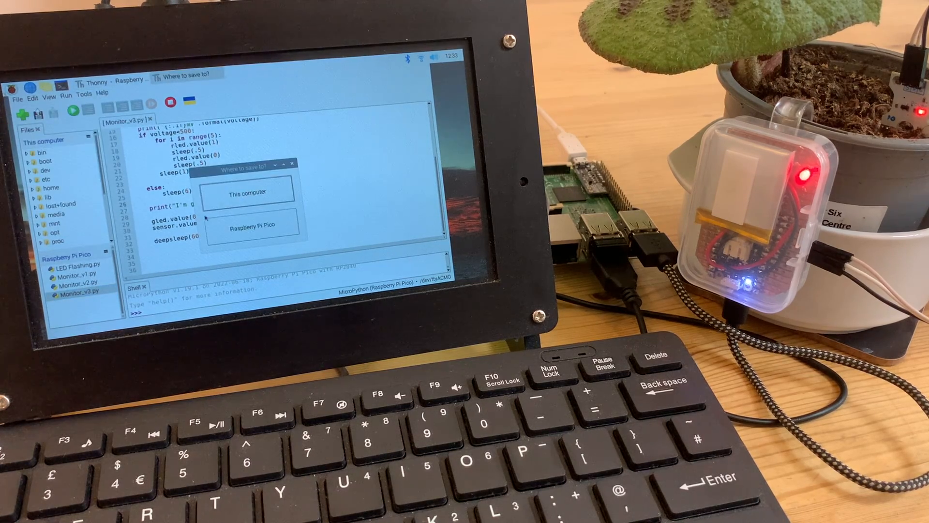
pyautogui.click(253, 228)
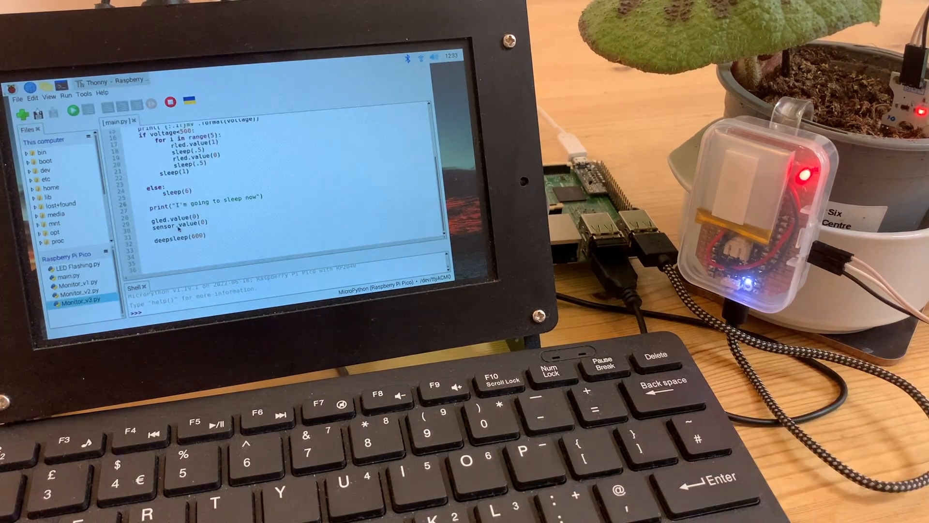
pyautogui.click(69, 275)
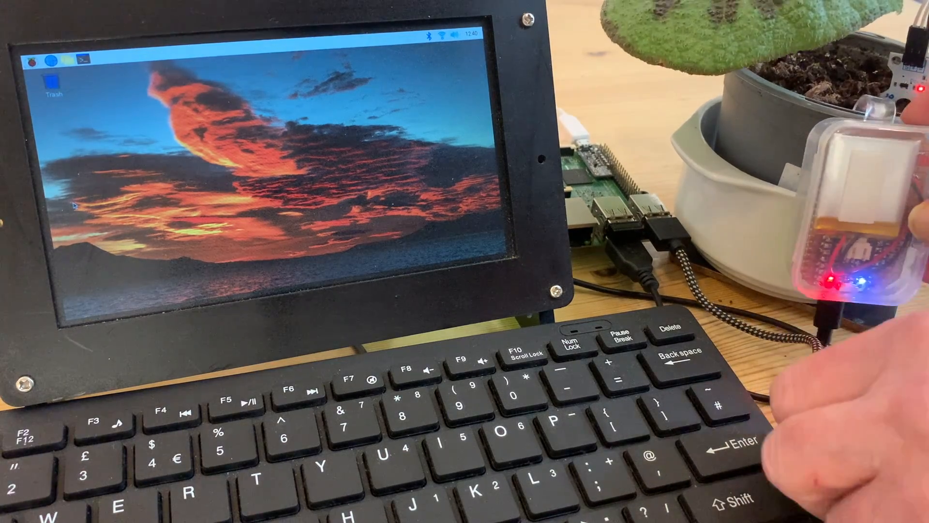
# Step: Launch Thonny from the Programming menu and focus its empty editor
pyautogui.click(31, 60)
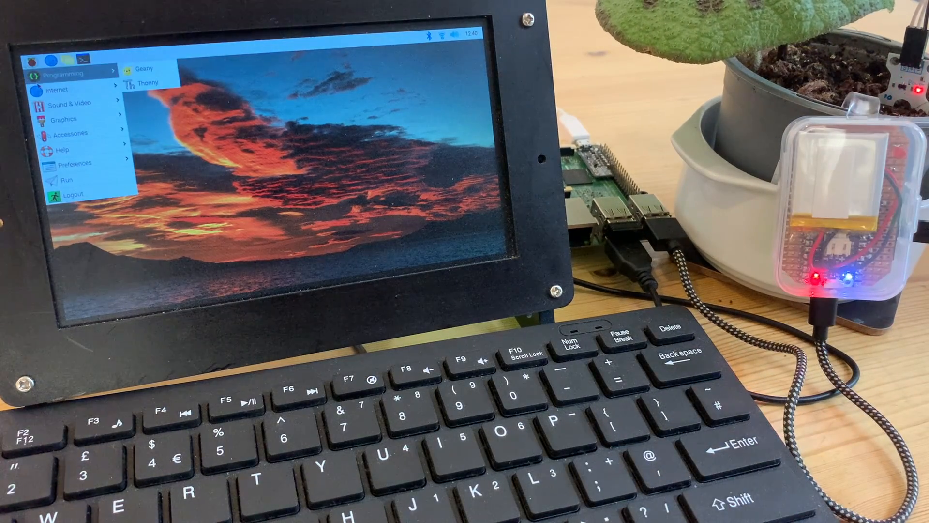
pyautogui.click(149, 83)
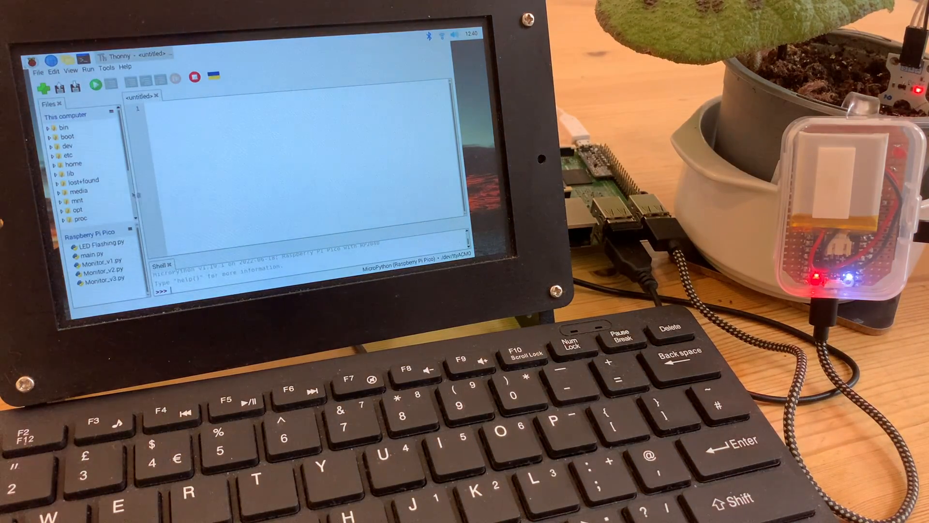
pyautogui.click(94, 255)
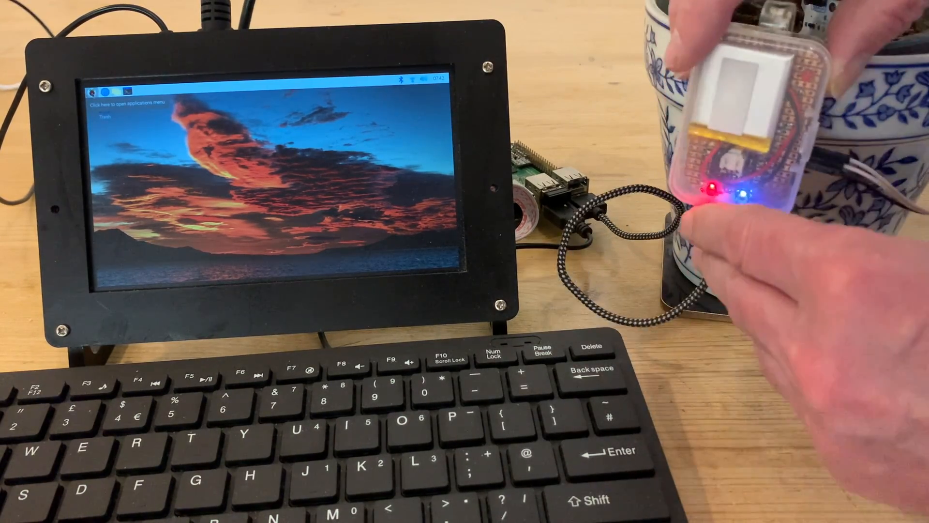
# Step: Launch Thonny again from the applications menu to show the monitor script
pyautogui.click(94, 94)
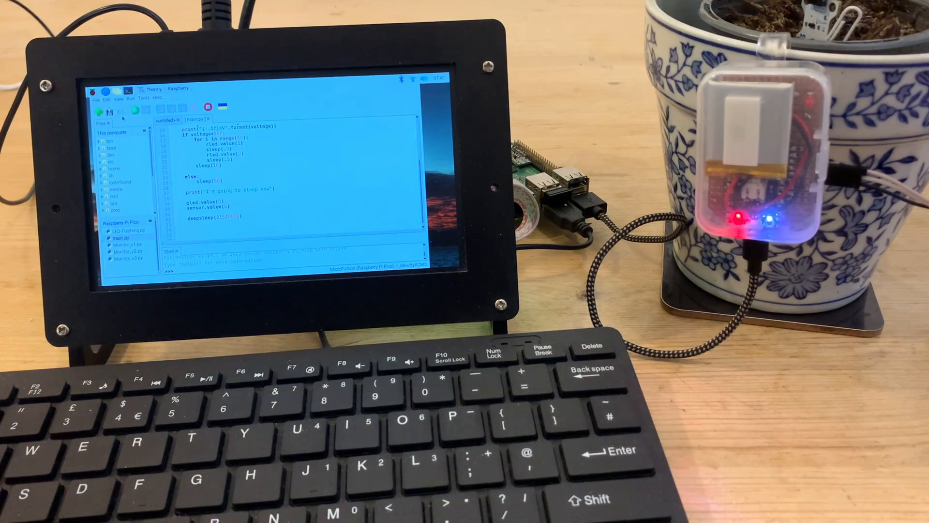
# Step: Quit Thonny via File > Exit, returning to the desktop
pyautogui.click(94, 97)
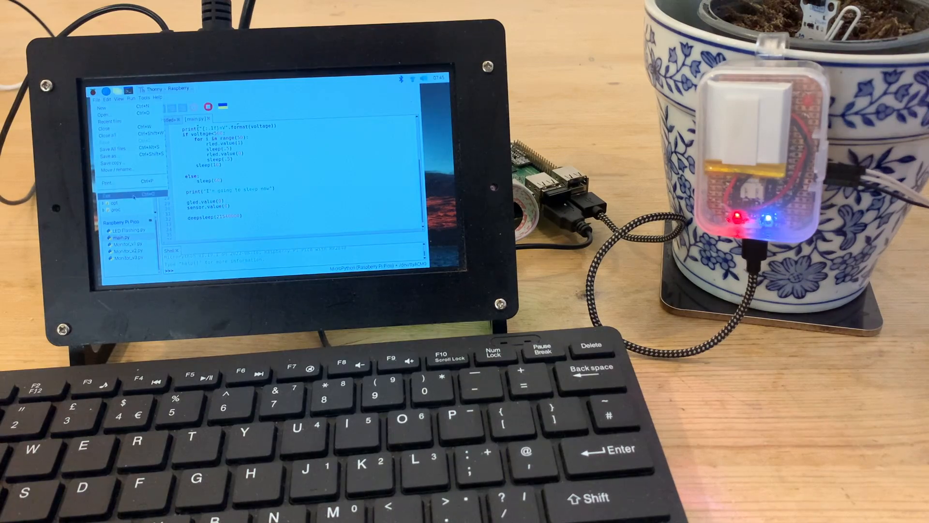
pyautogui.click(103, 194)
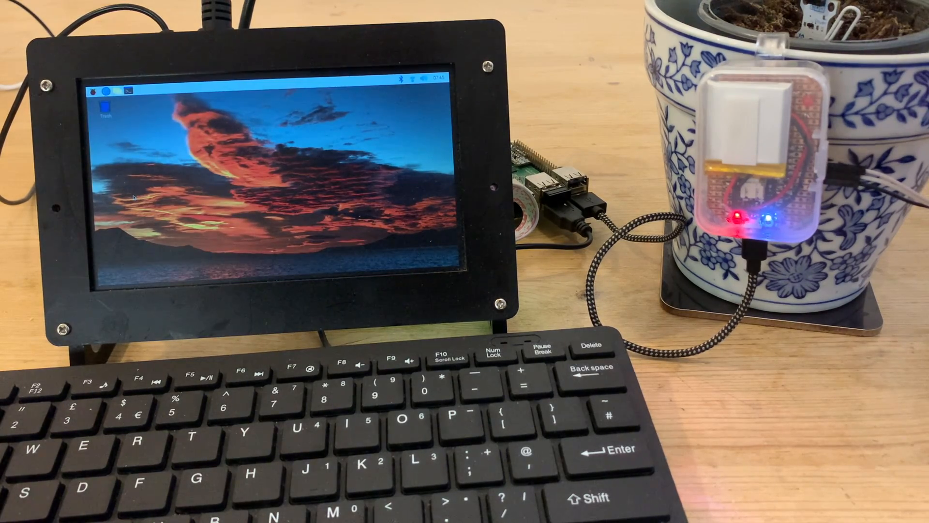